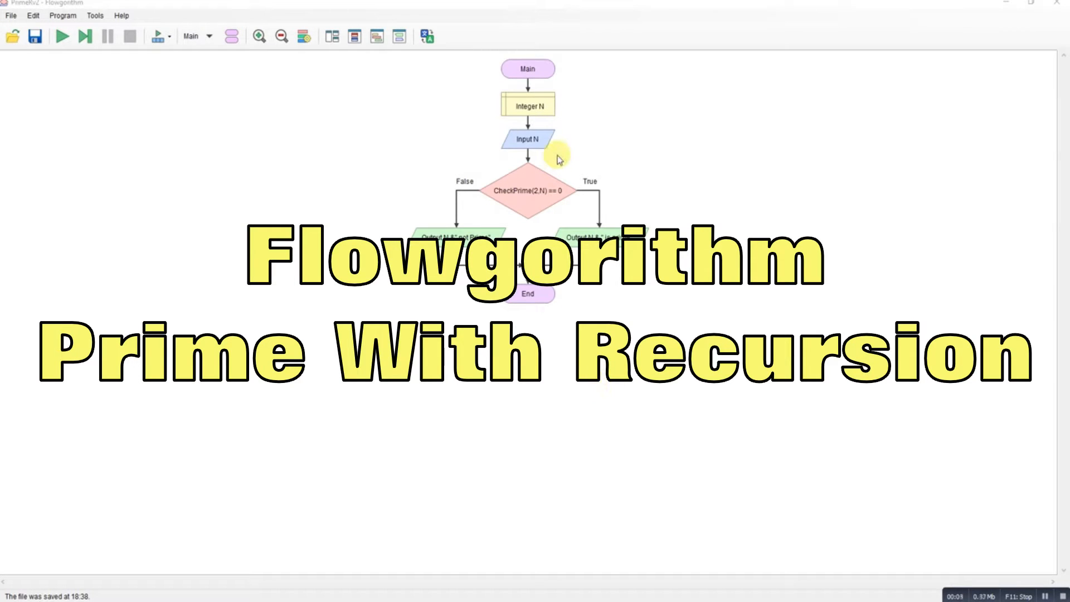
mouse_move(289, 67)
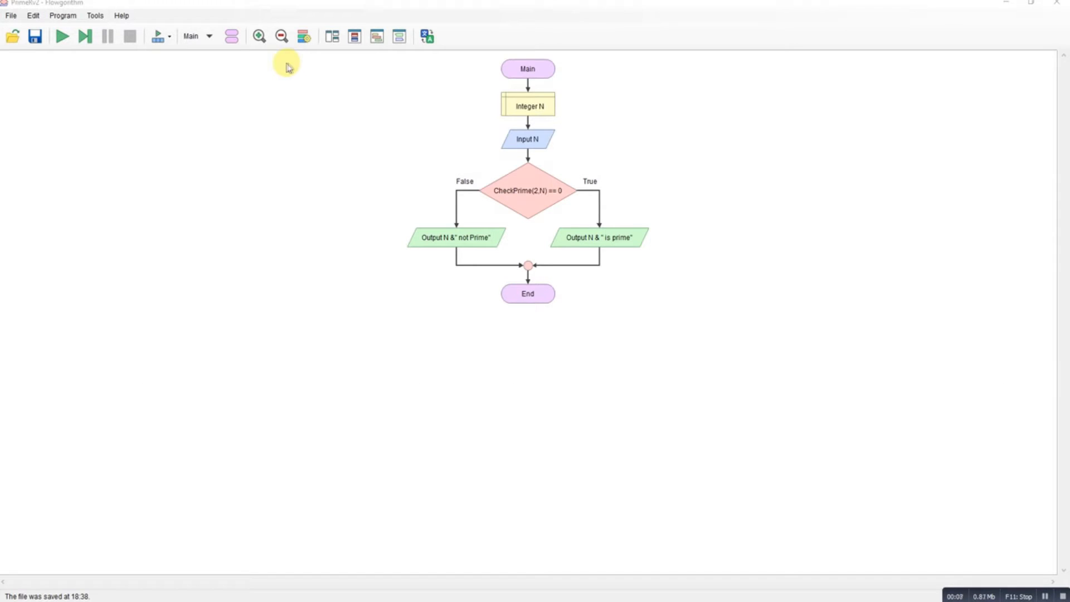
mouse_move(162, 133)
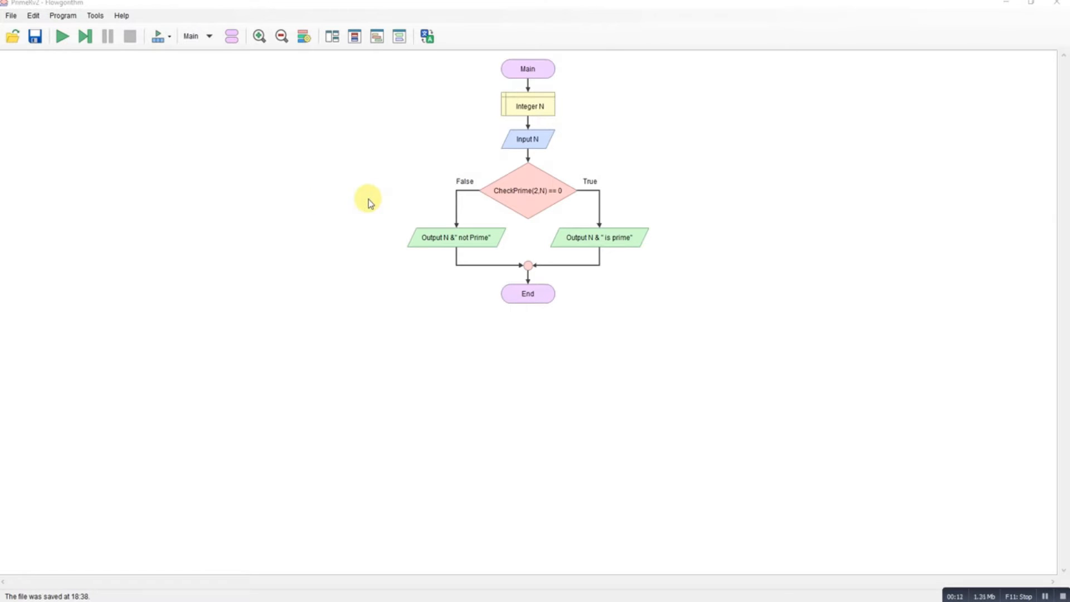
mouse_move(640, 203)
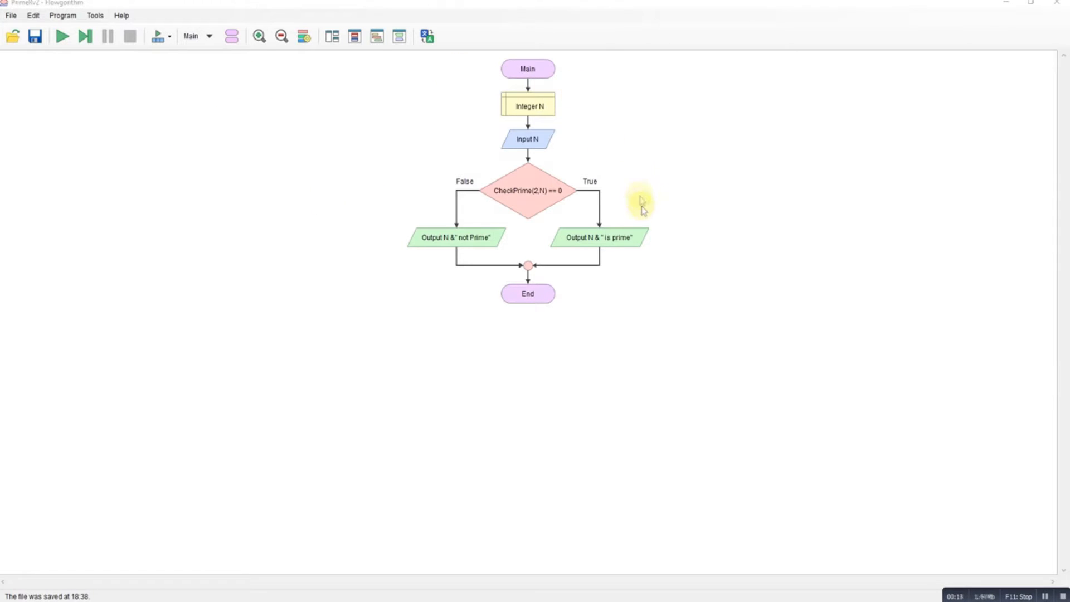
mouse_move(551, 198)
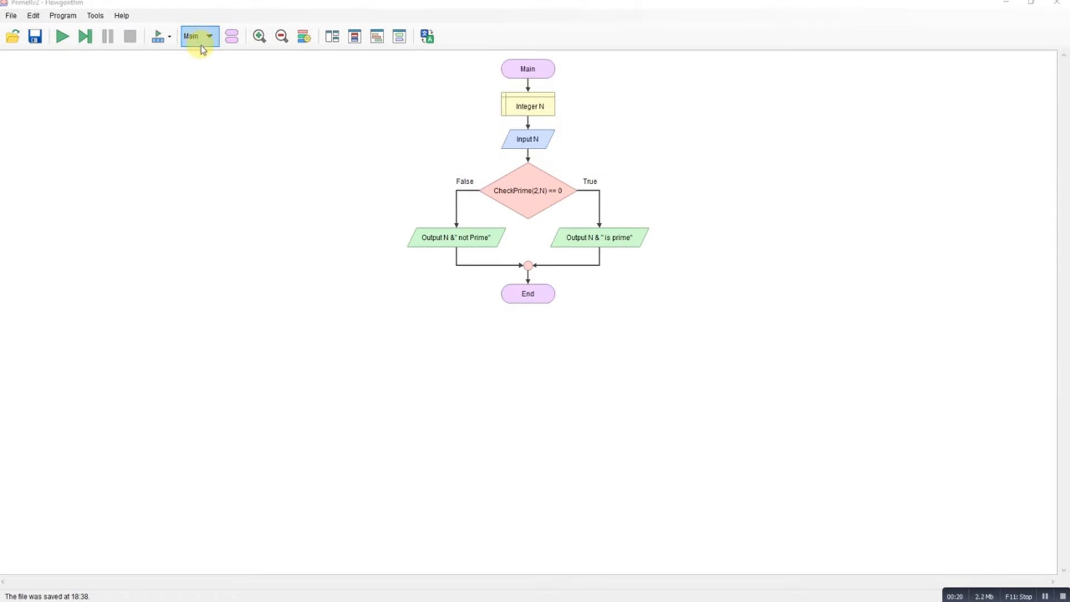
mouse_move(334, 19)
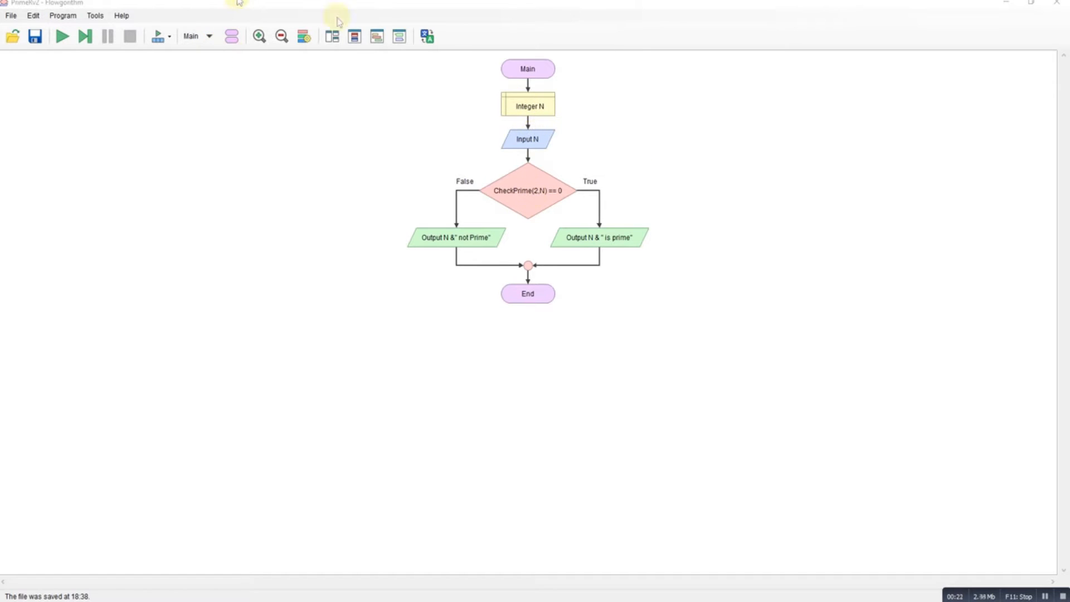
- Select CheckPrime from the function list, then begin stepping through the program
click(208, 36)
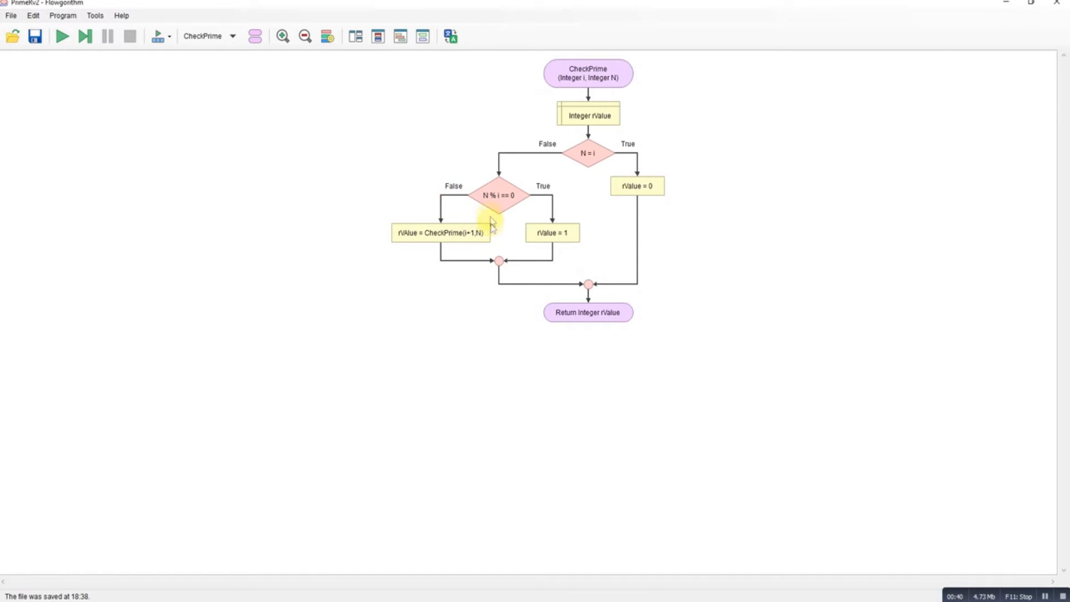
mouse_move(396, 67)
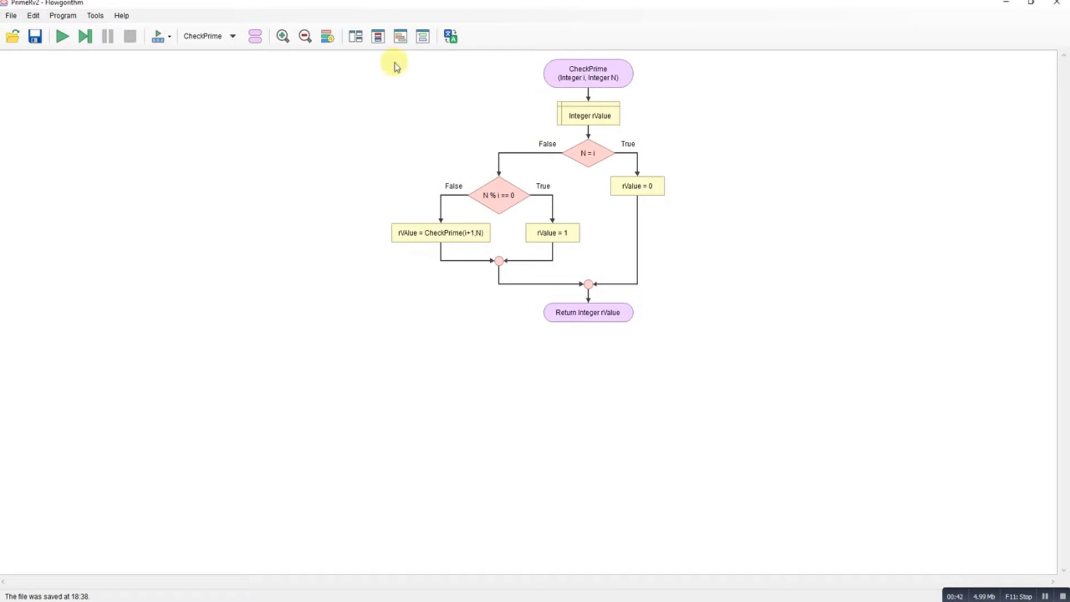
mouse_move(179, 208)
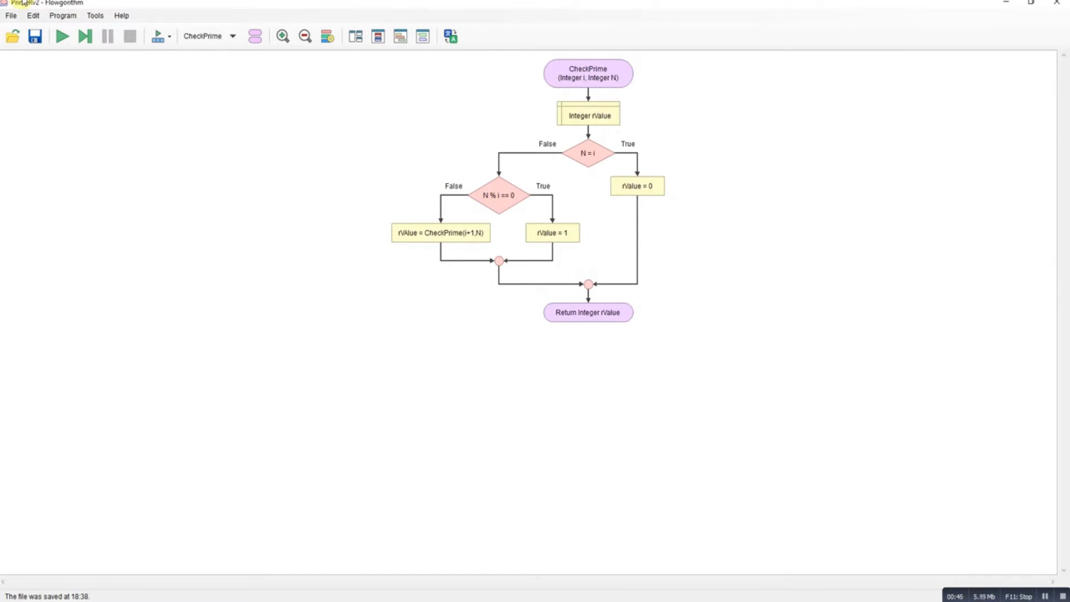
click(61, 36)
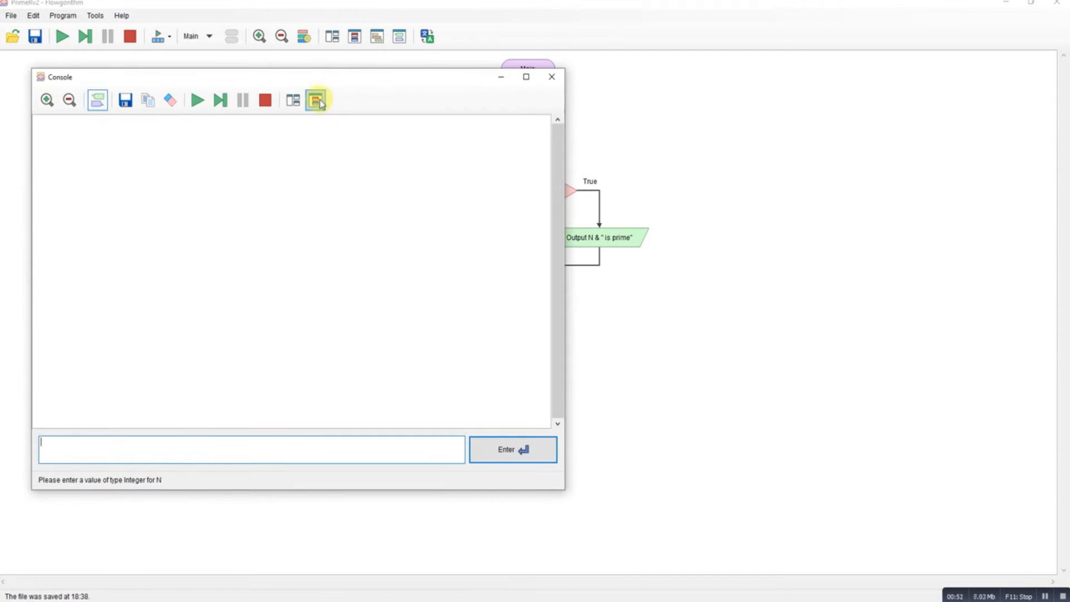
- Show Variable Watch and enter 9 for N in the console
click(315, 100)
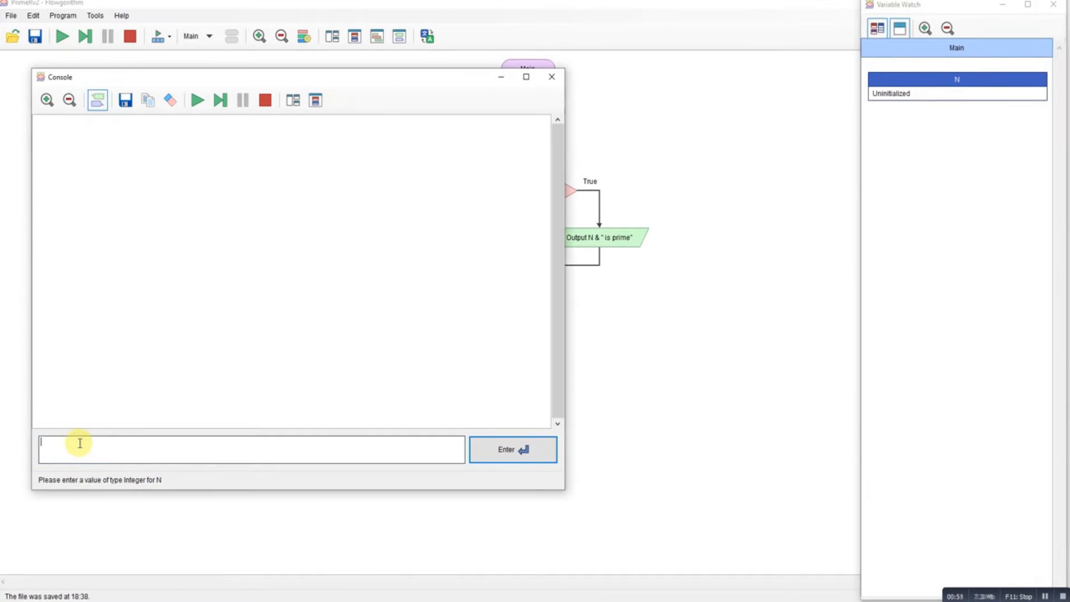
text(5)
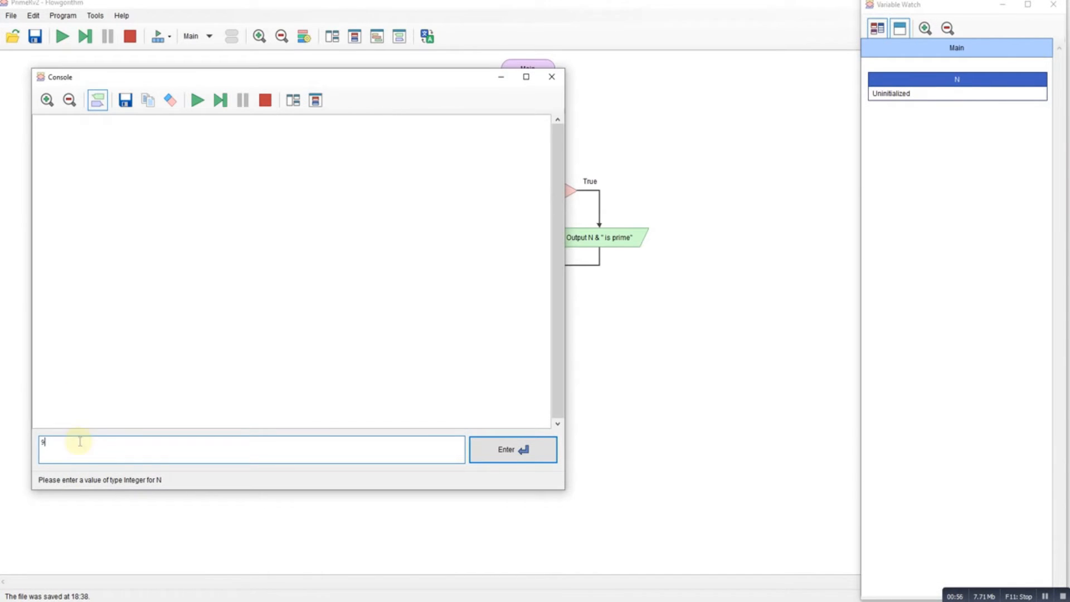
mouse_move(546, 488)
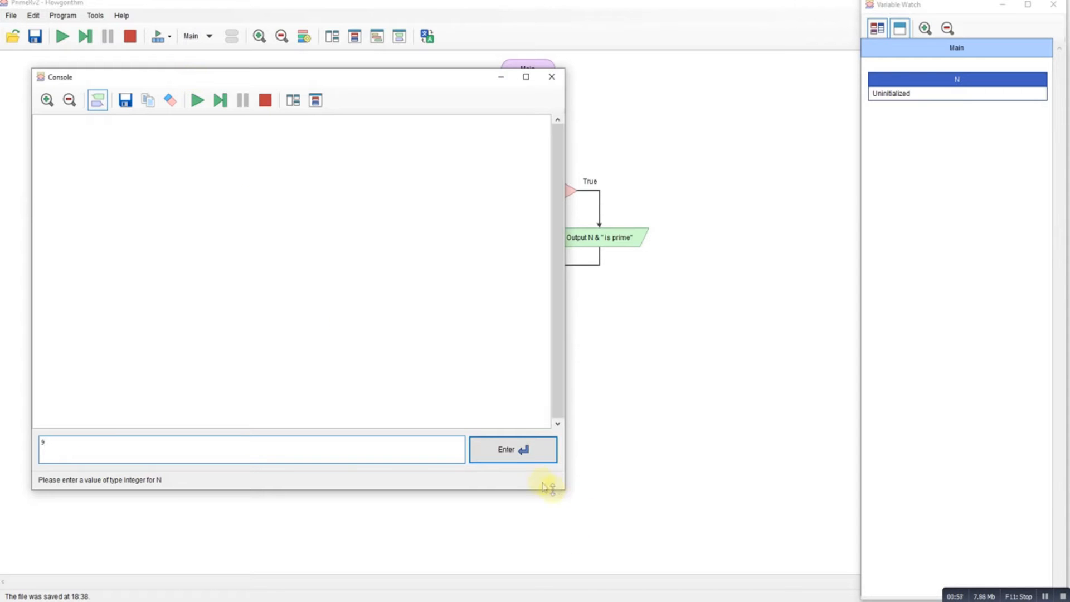
click(511, 449)
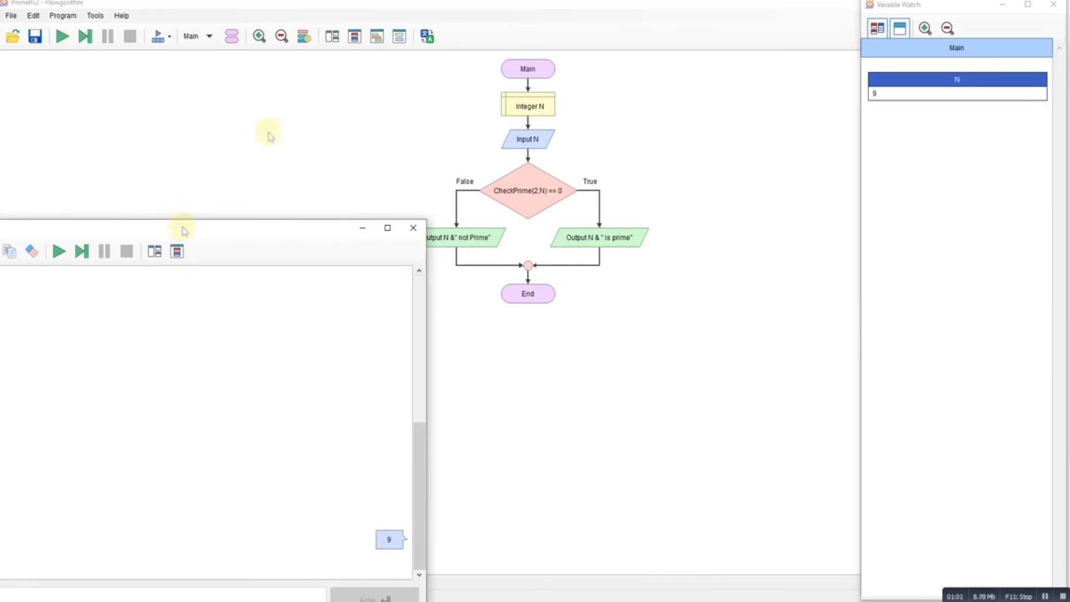
click(210, 36)
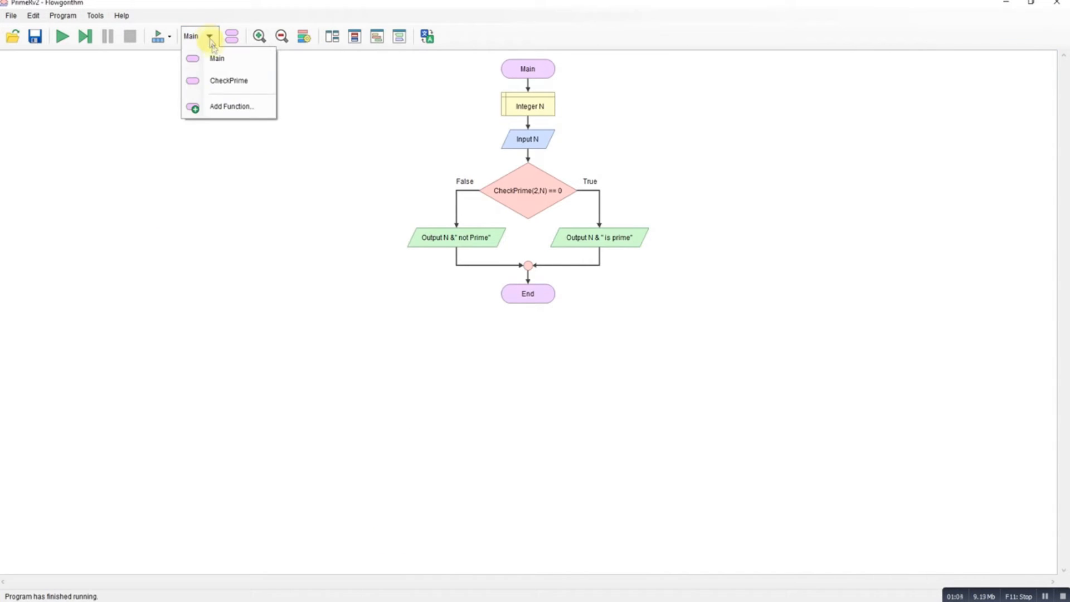
- View CheckPrime, reopen Variable Watch, and step until it shows i = 2, N = 9
click(228, 80)
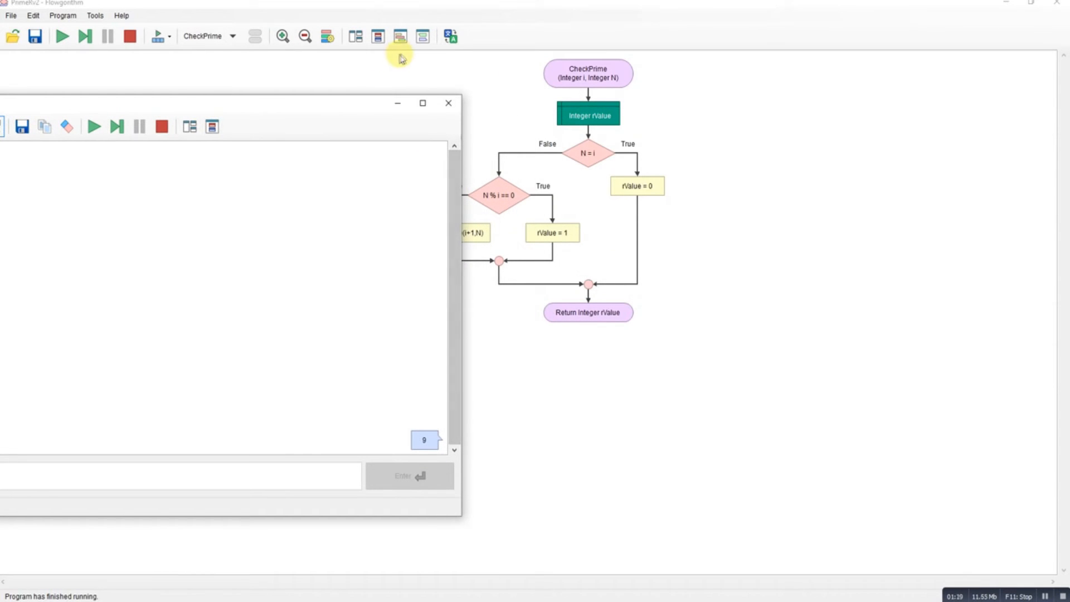
click(375, 36)
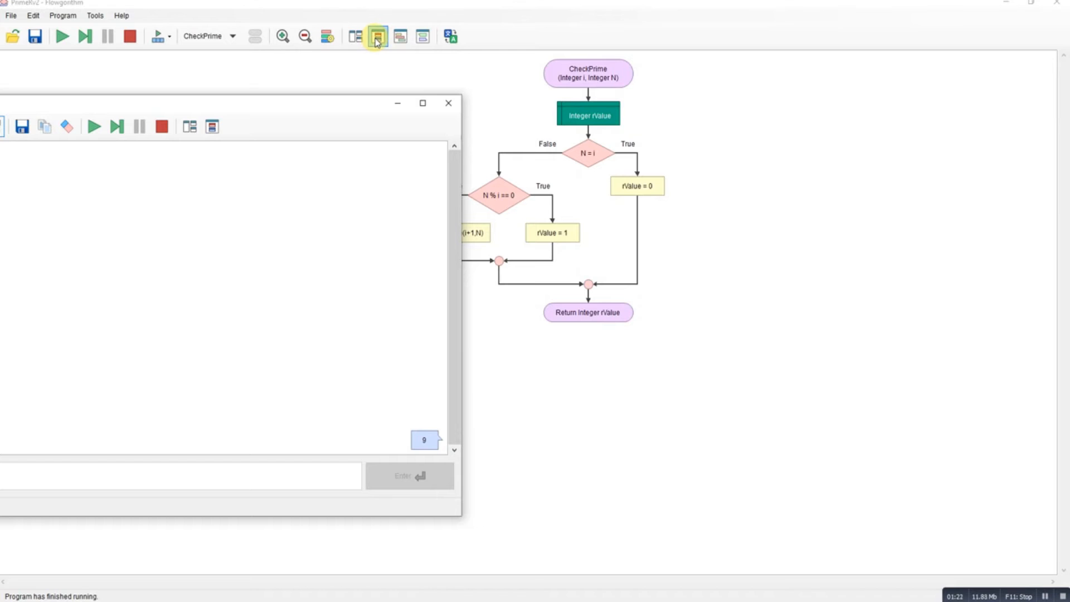
click(374, 37)
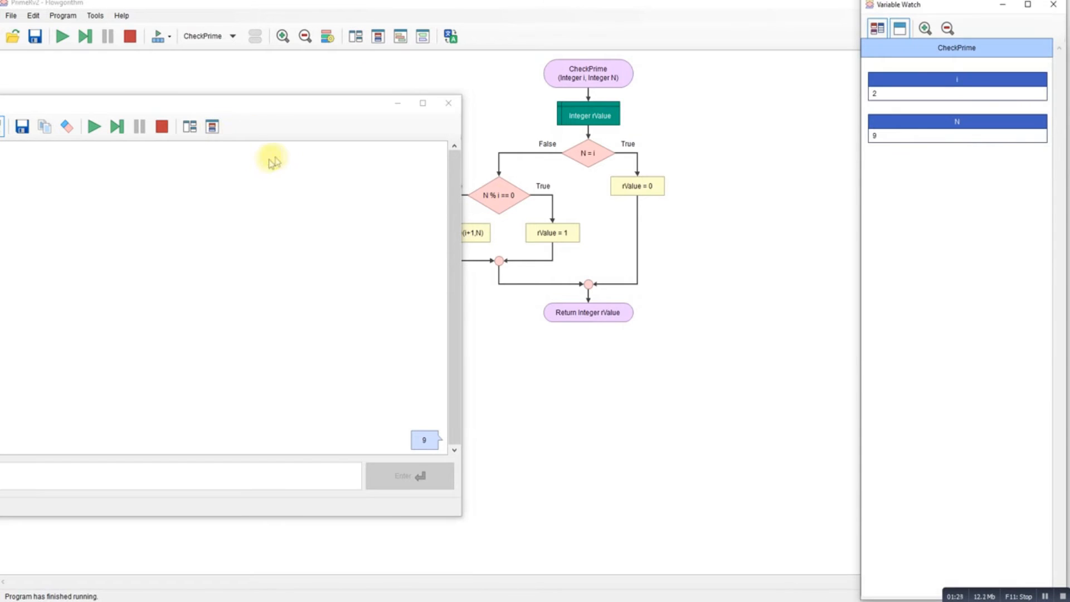
click(84, 36)
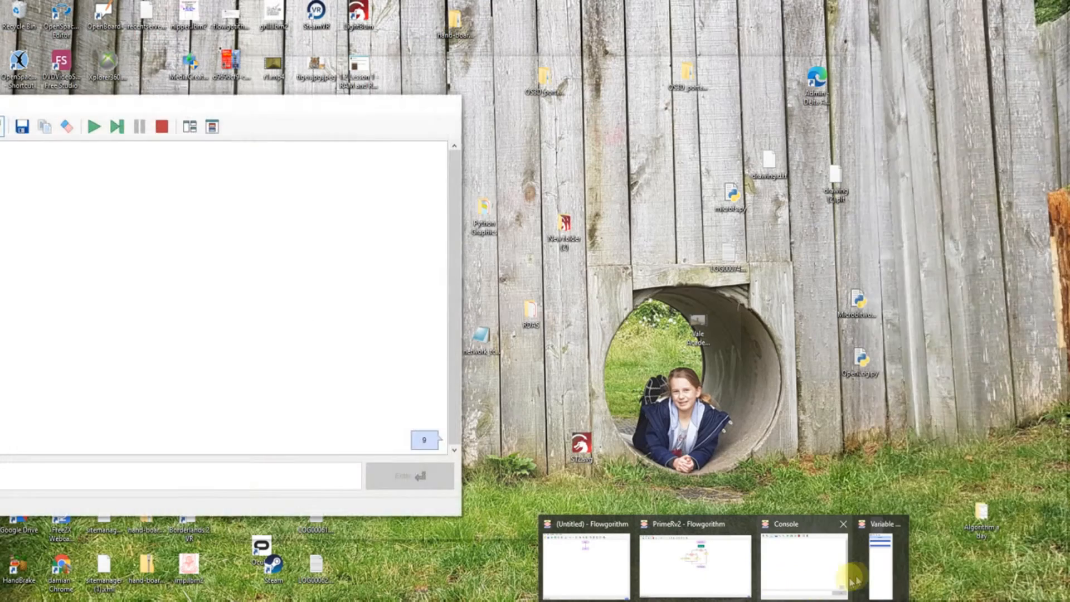
click(693, 560)
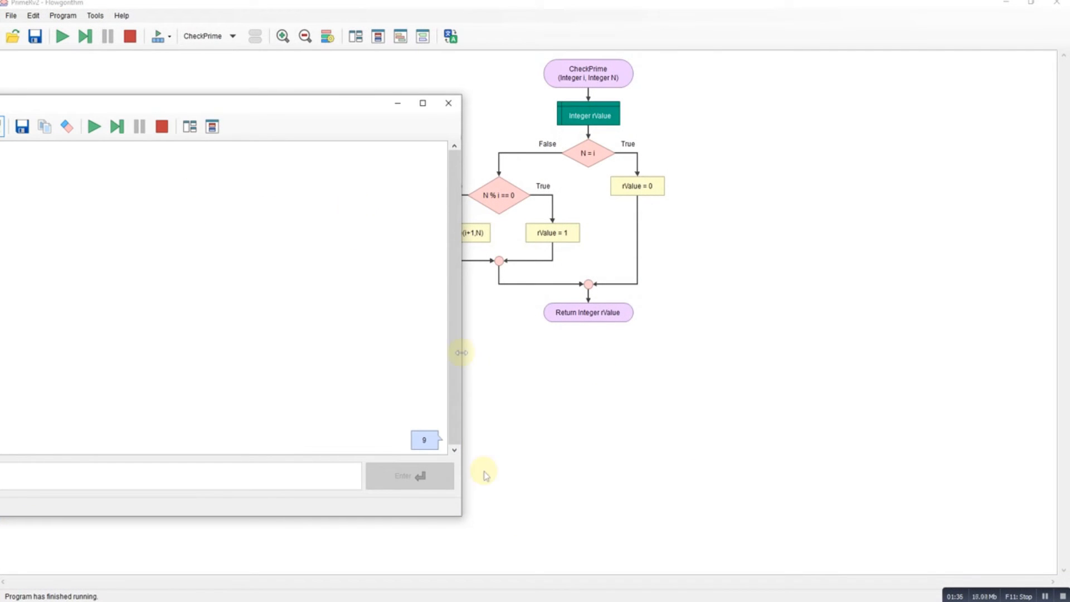
click(116, 127)
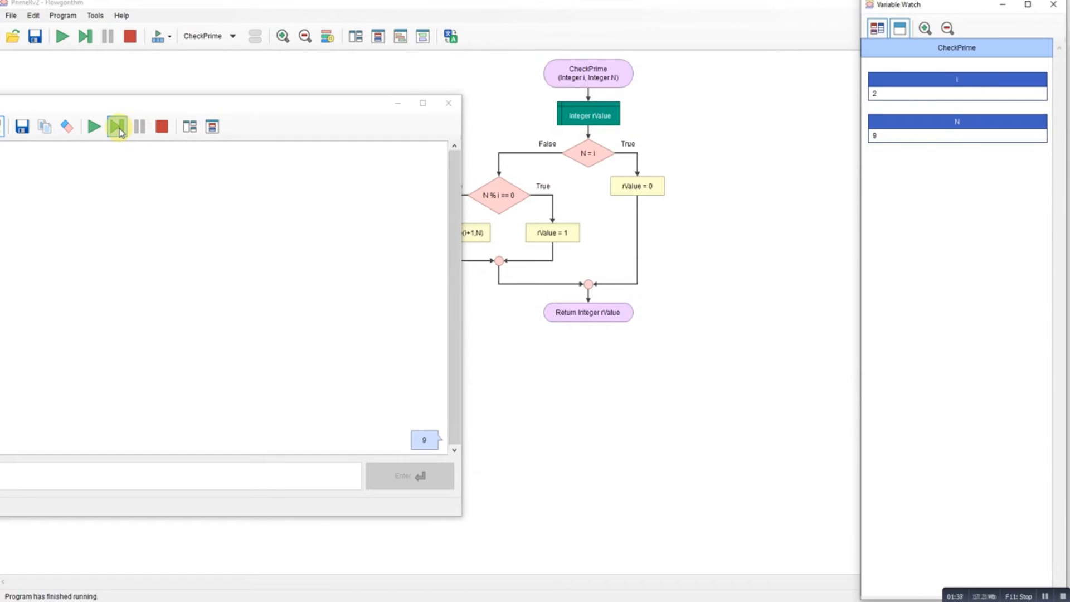
- Step through CheckPrime for N = 9 until it returns rValue 1
click(116, 127)
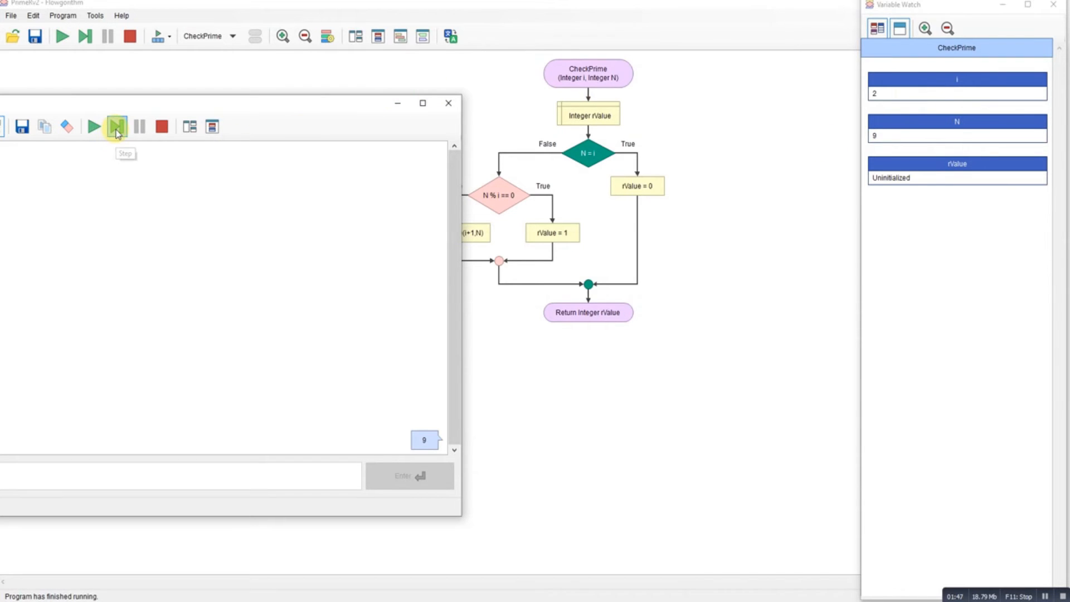
click(116, 126)
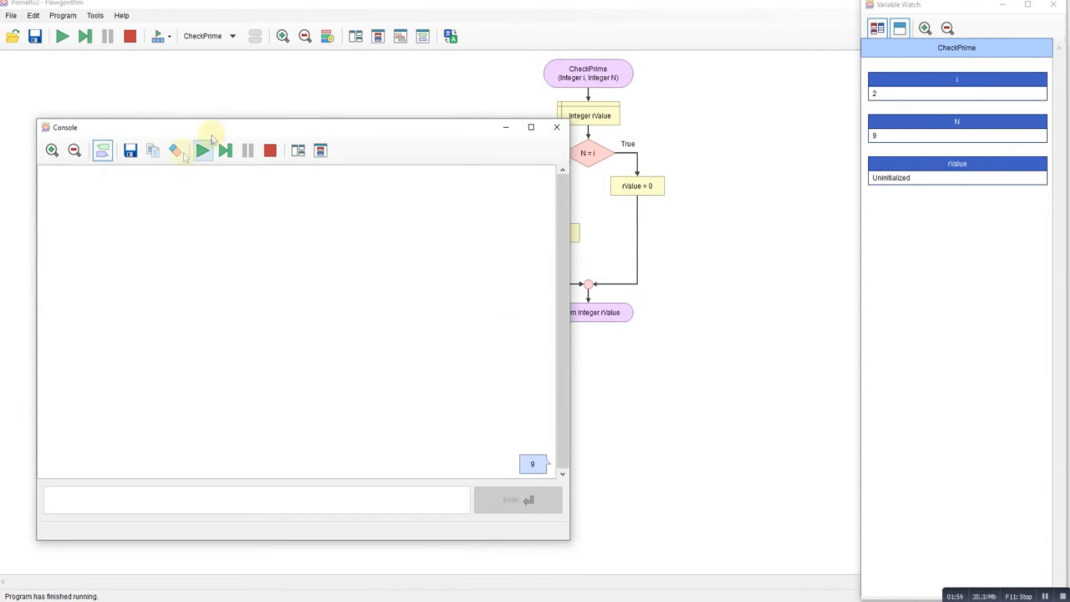
click(202, 150)
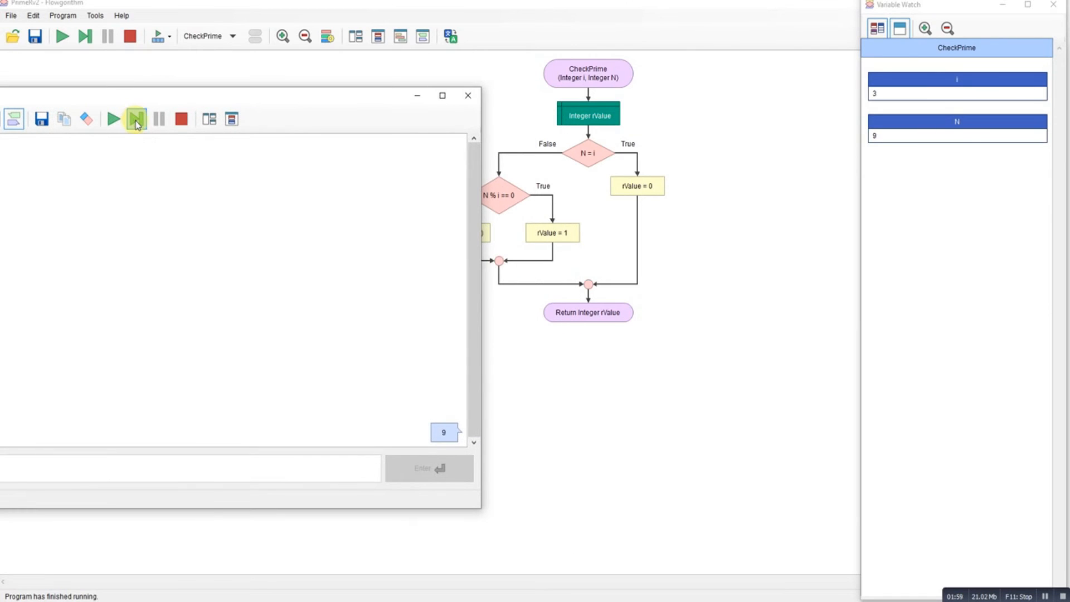
click(135, 118)
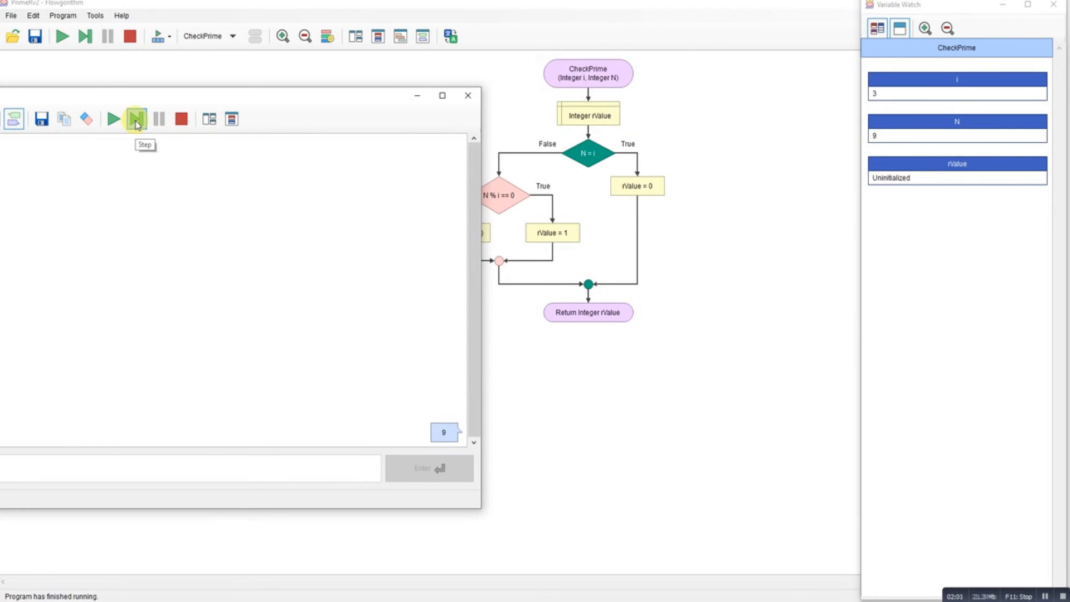
click(135, 119)
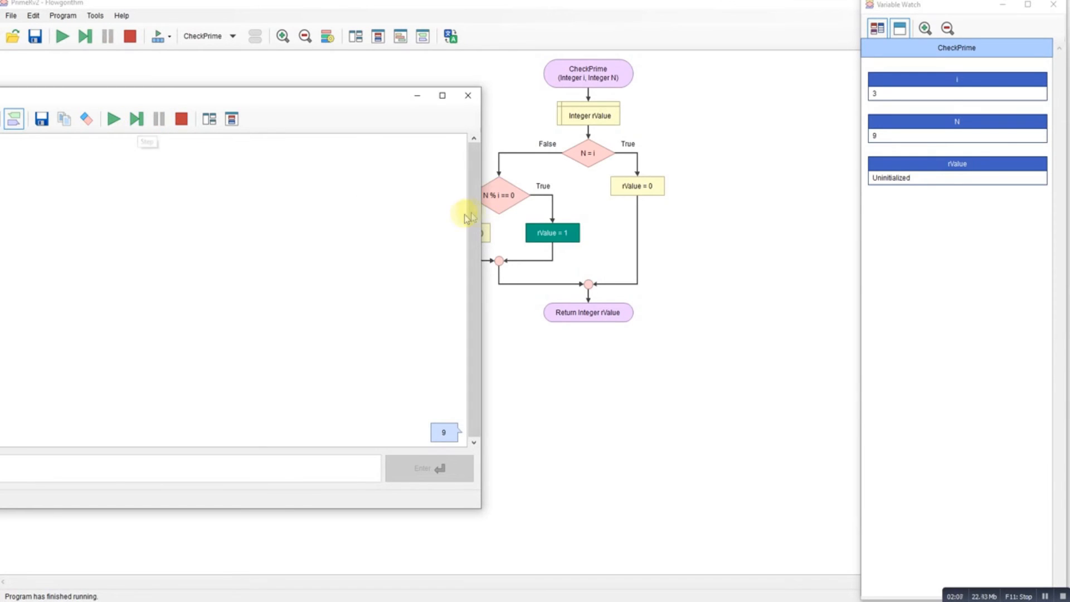
mouse_move(136, 120)
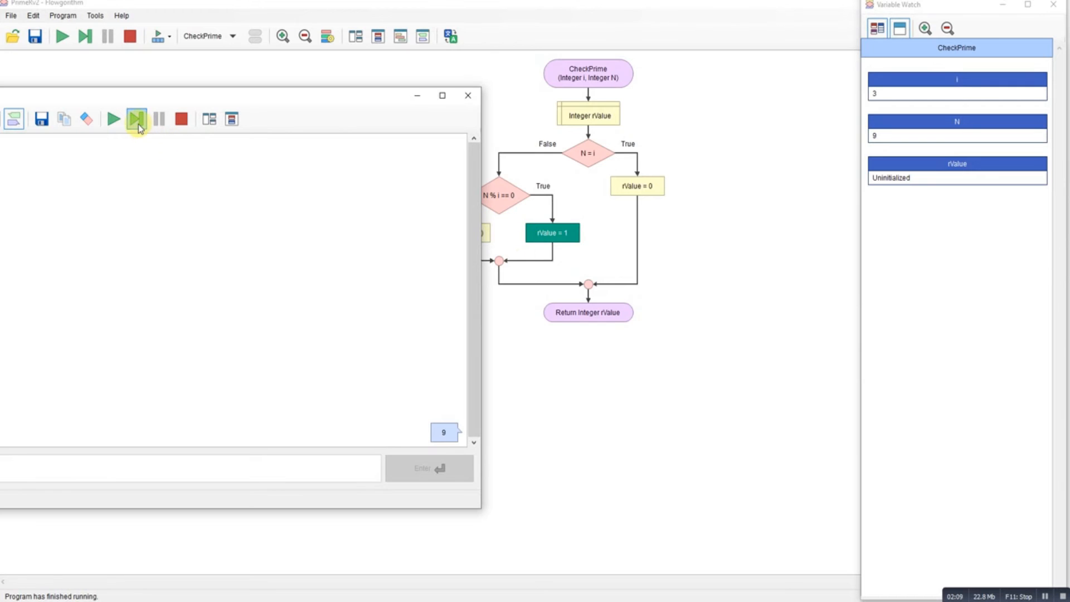
click(134, 119)
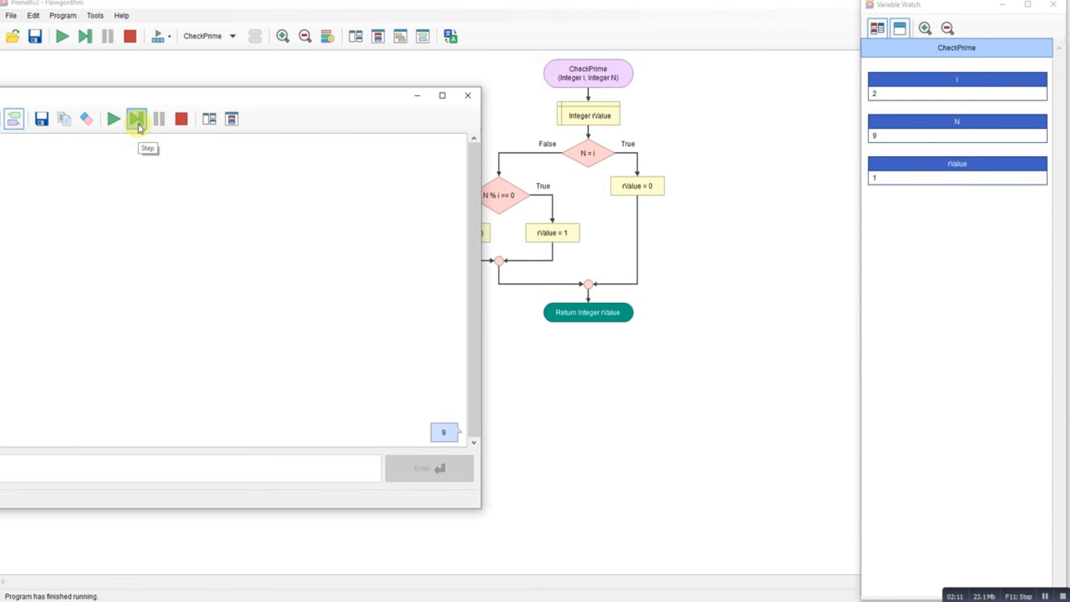
- Step back to Main to print '9 not Prime' and start a fresh run
click(134, 118)
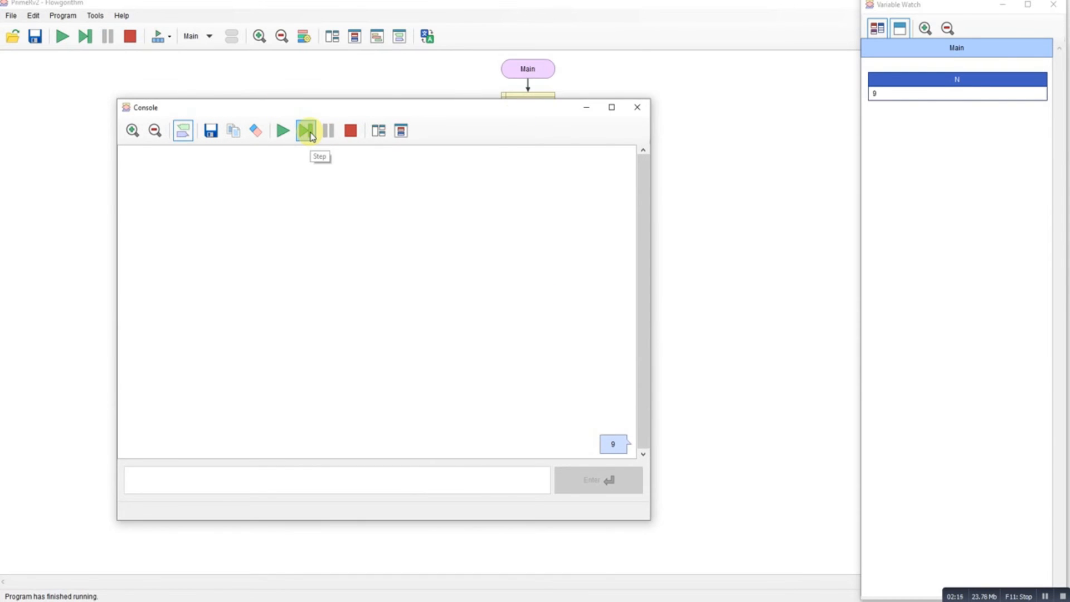
click(305, 130)
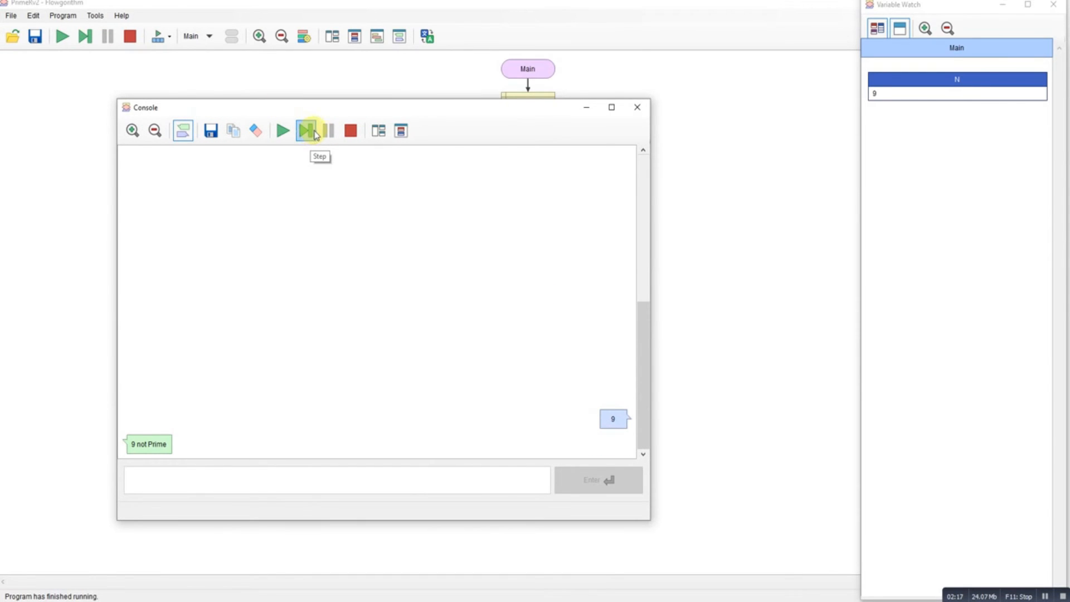
click(305, 130)
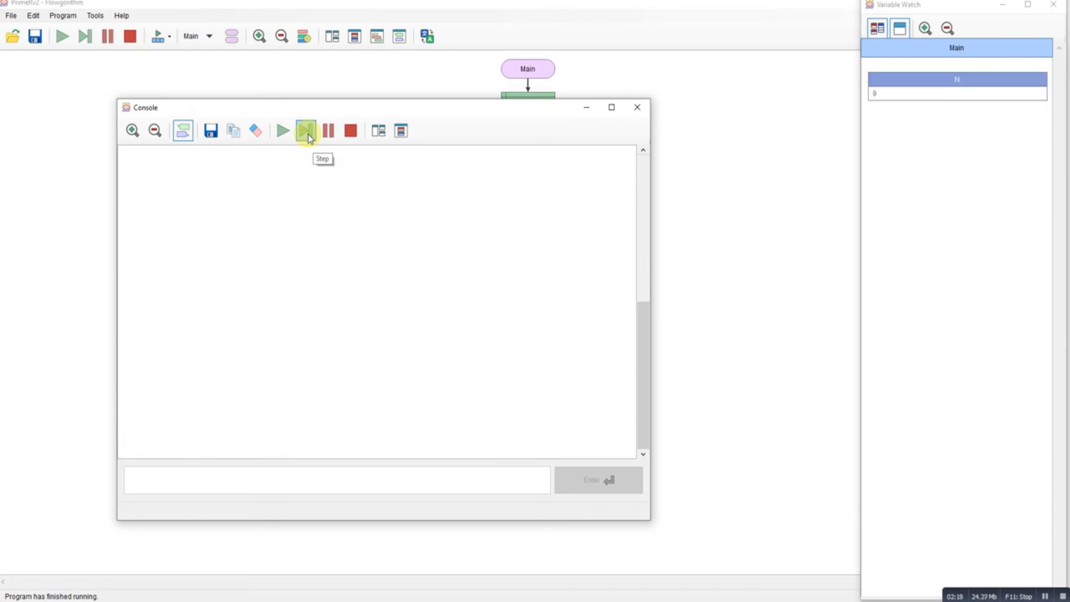
- Enter 5 for N and step into CheckPrime with i = 2
click(305, 130)
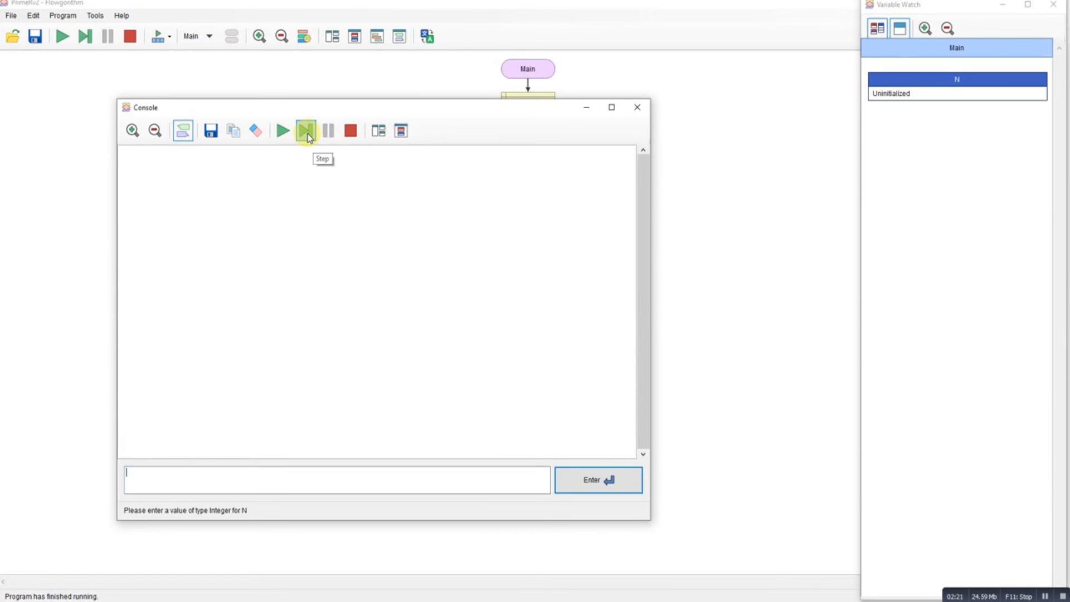
text(5)
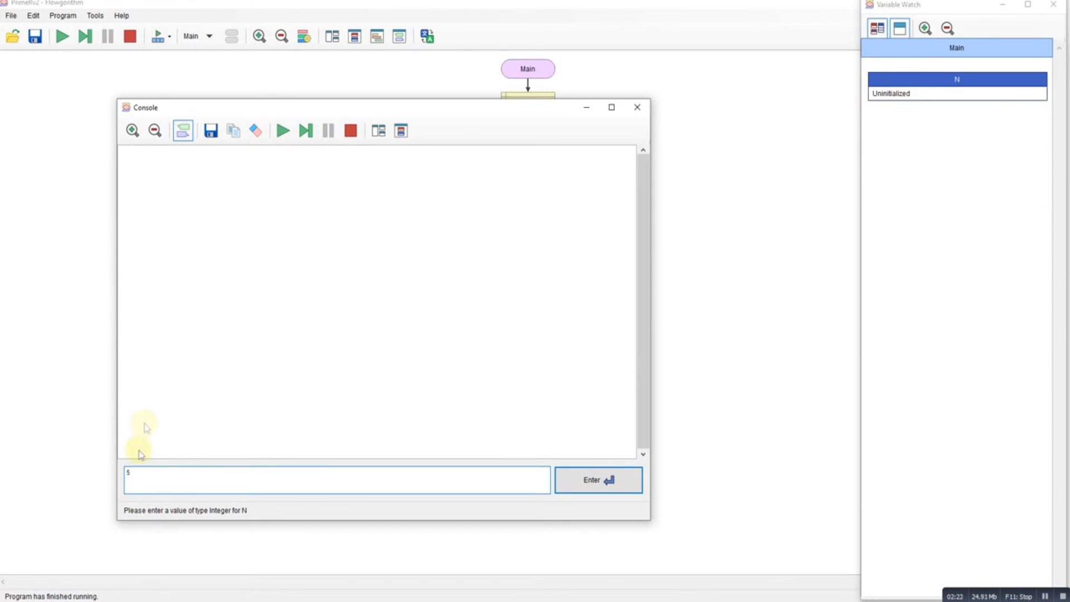
click(596, 479)
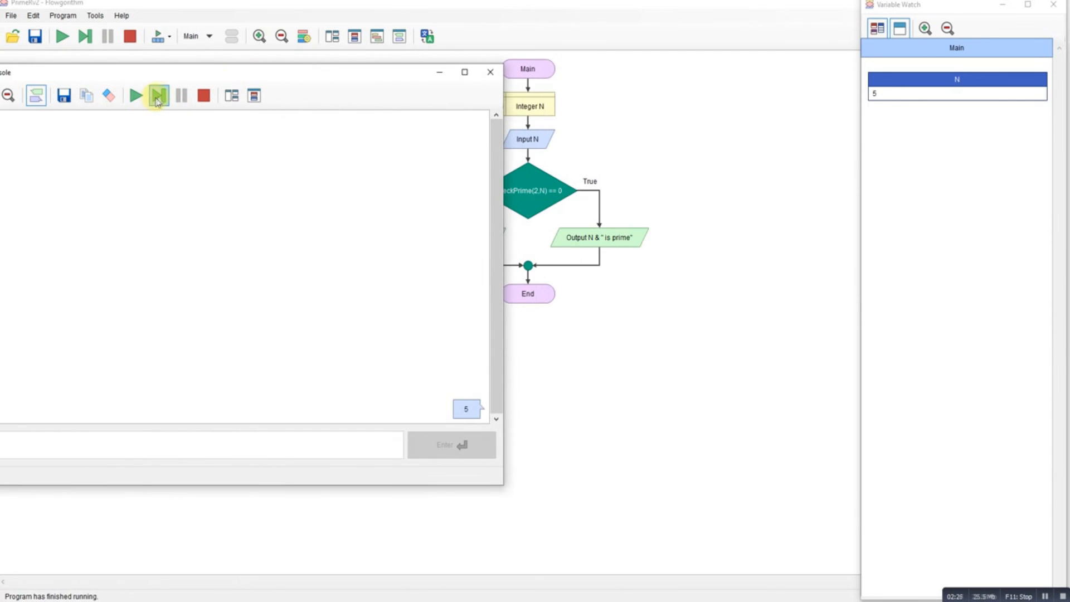
click(158, 94)
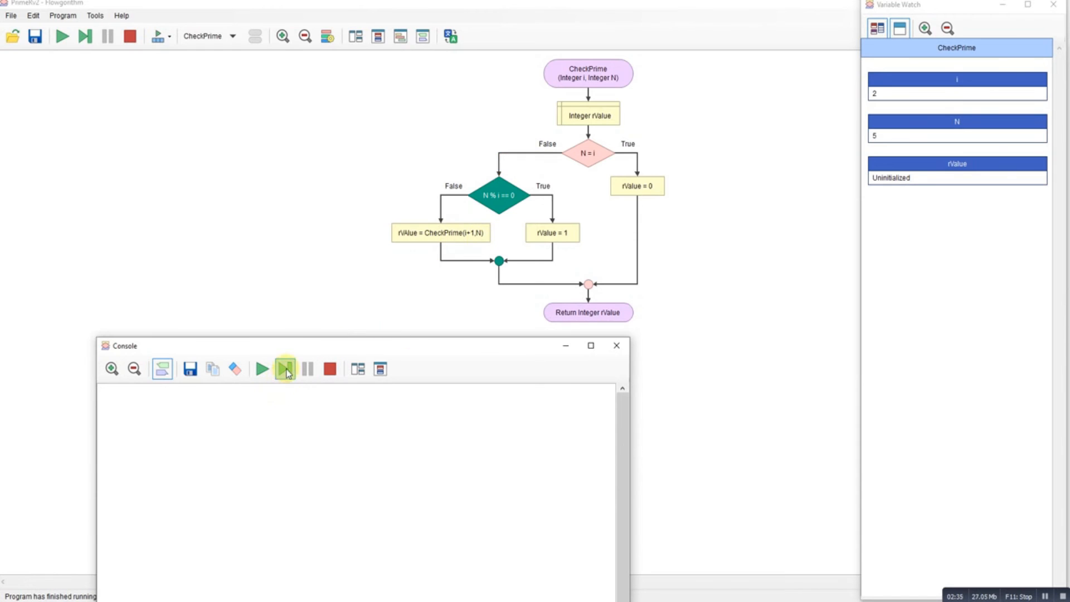
- Step CheckPrime's recursive calls for N = 5 through i = 3 and i = 4
click(285, 368)
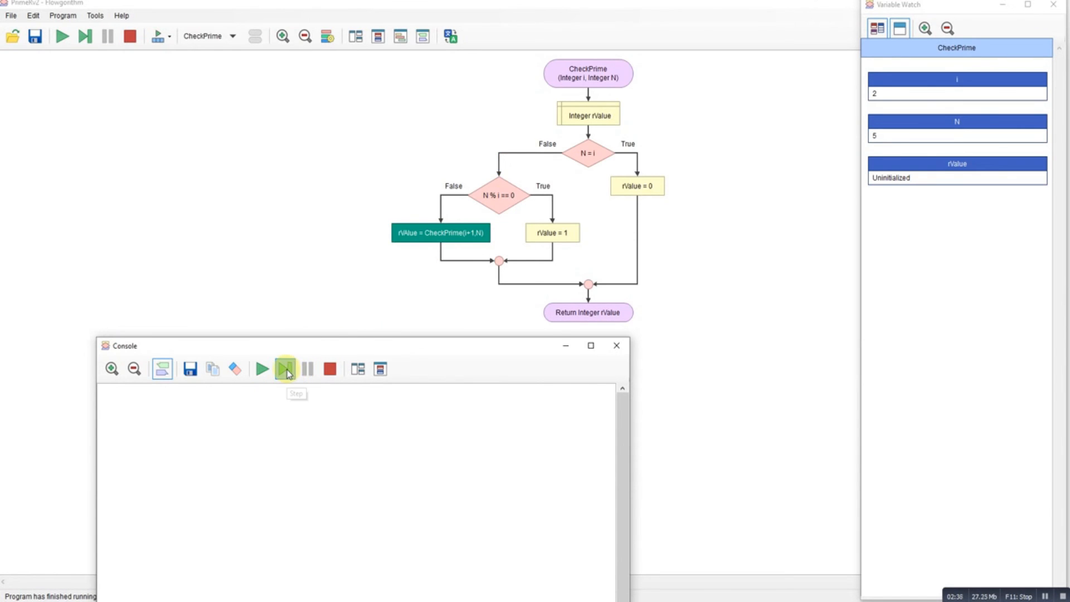
click(284, 368)
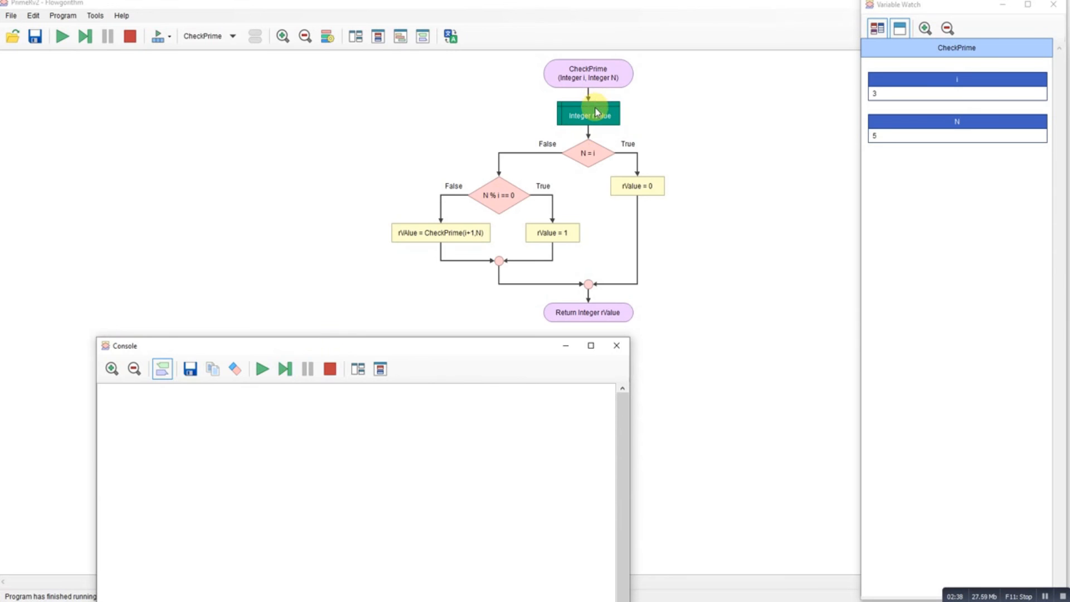
mouse_move(285, 368)
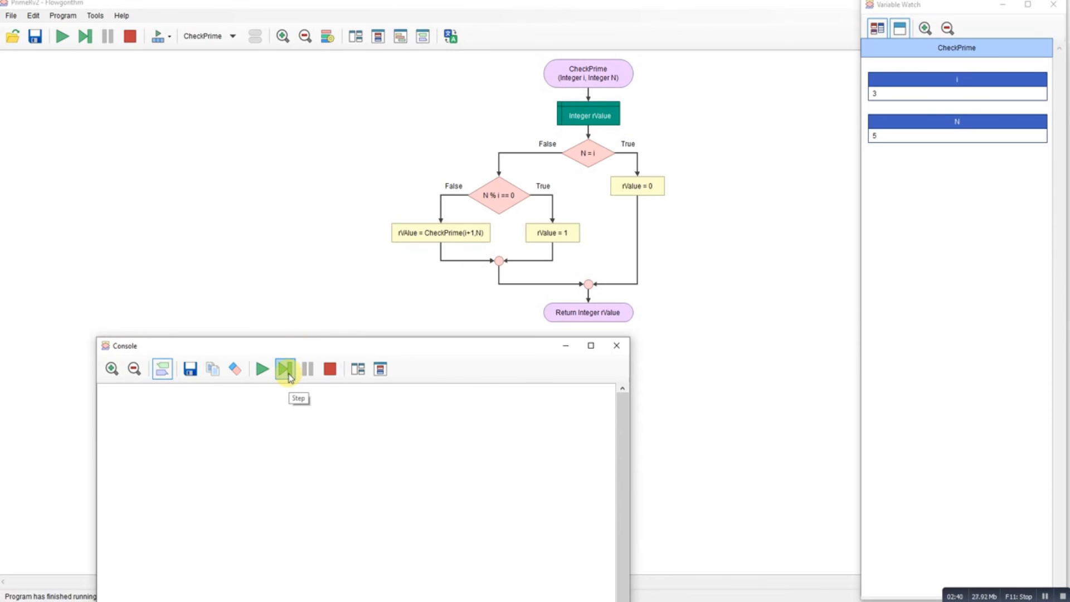
click(284, 368)
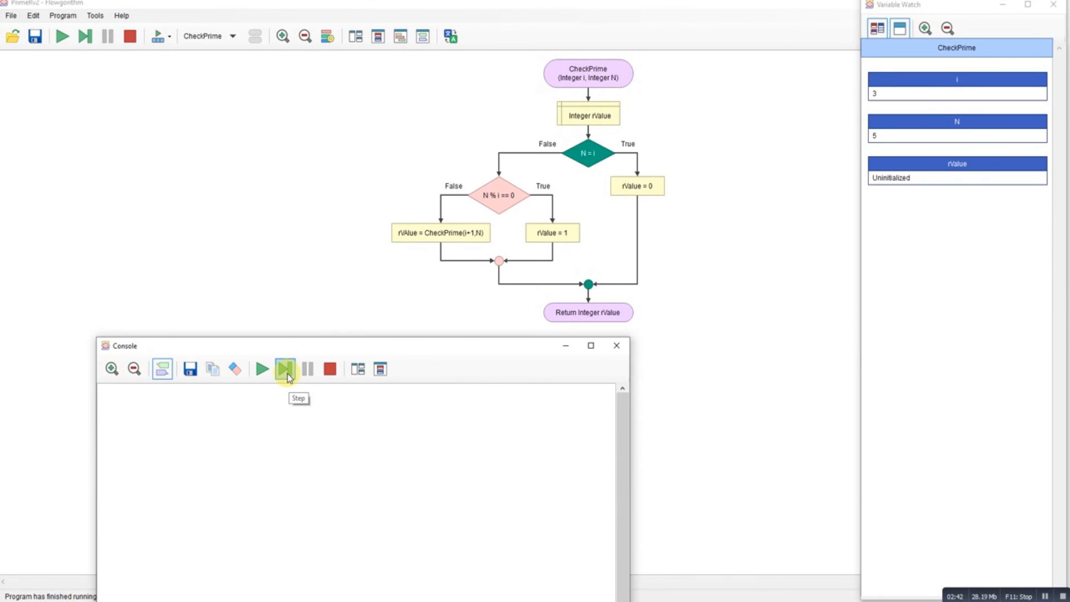
click(285, 369)
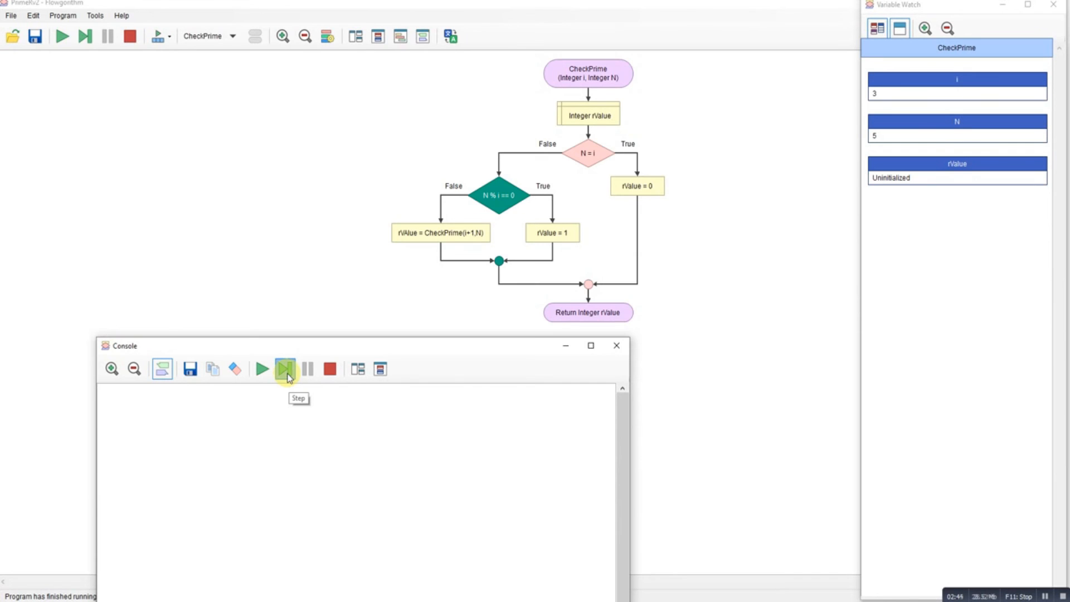
click(285, 368)
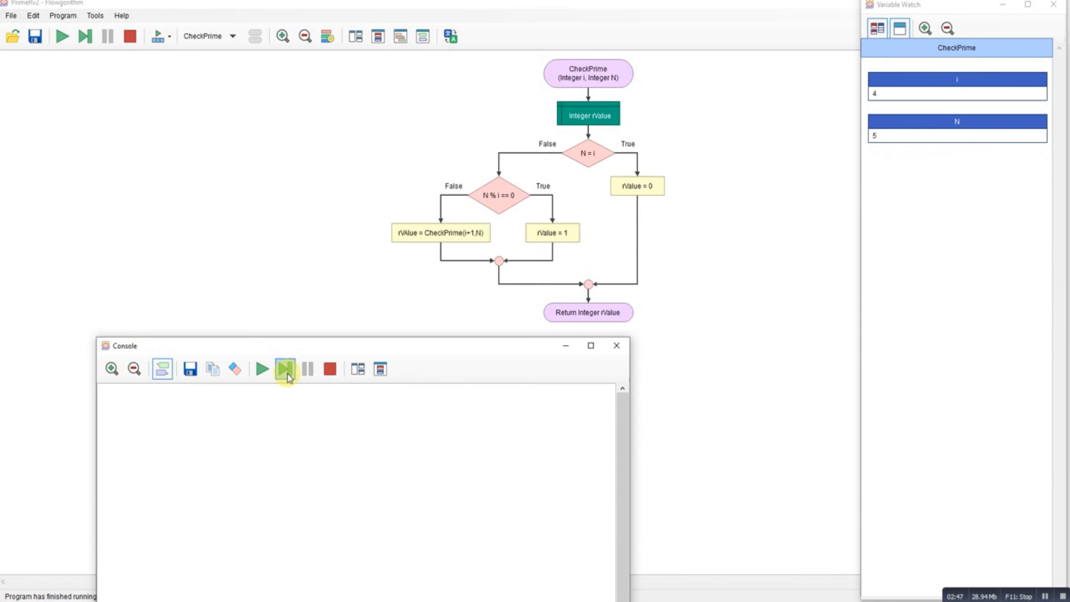
click(284, 369)
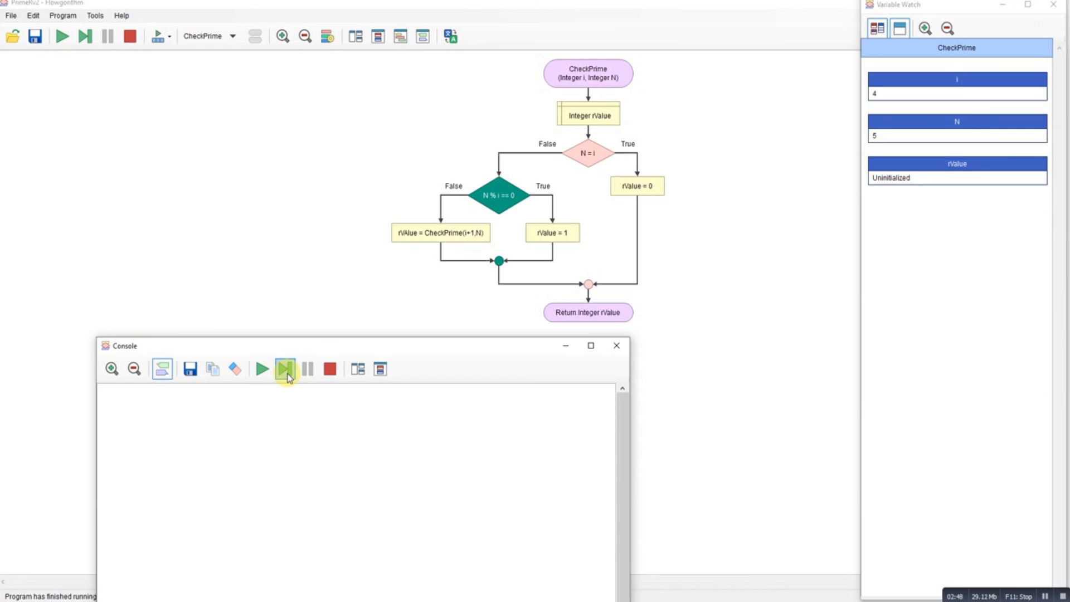
- Step into the i = 5 call, set rValue to 0, and unwind to Main
click(285, 368)
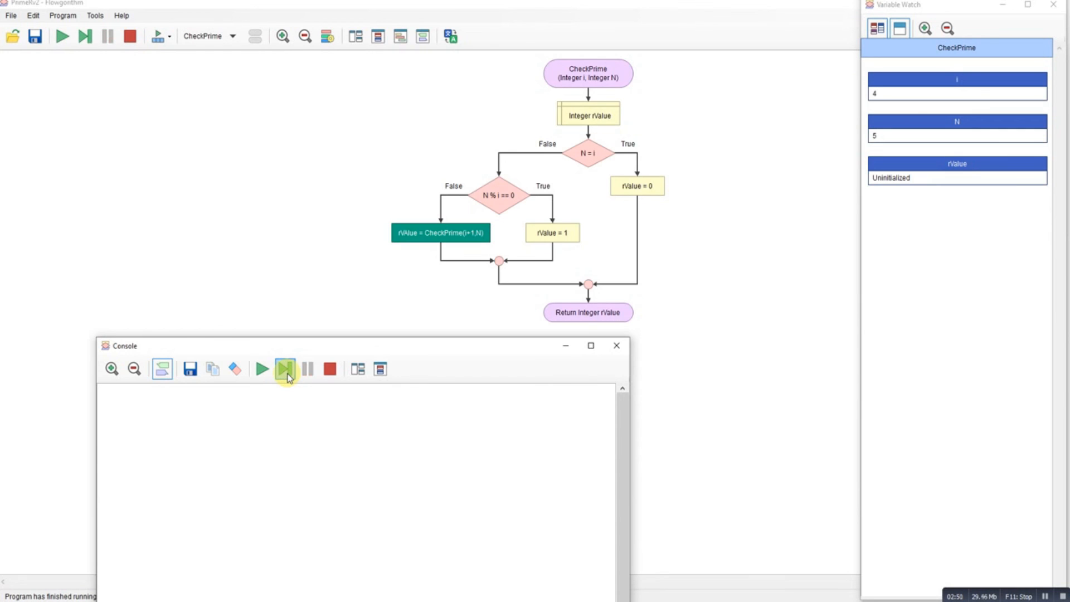
click(284, 368)
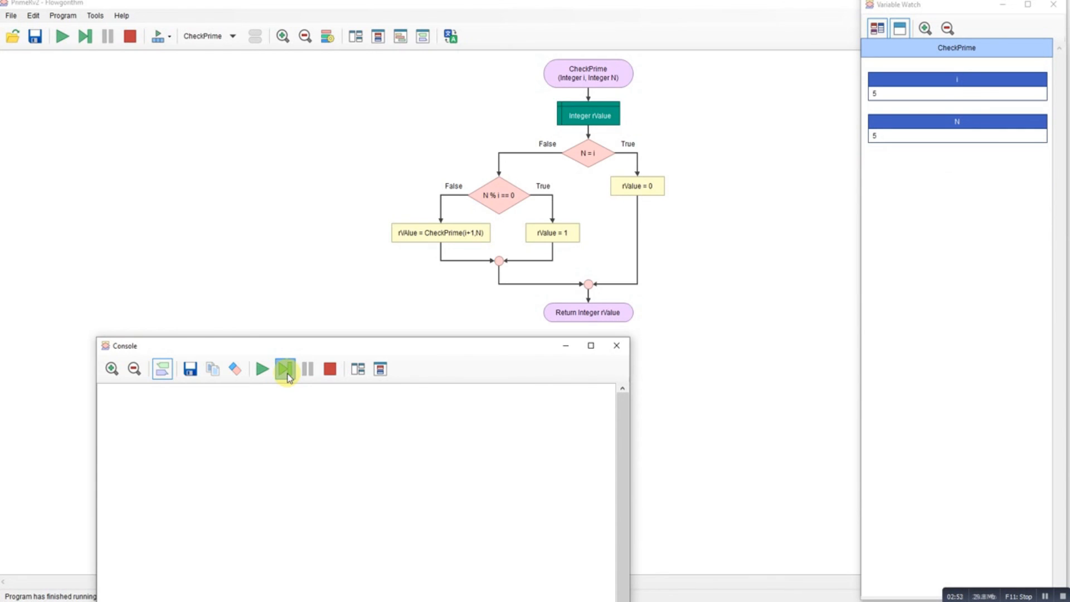
click(284, 368)
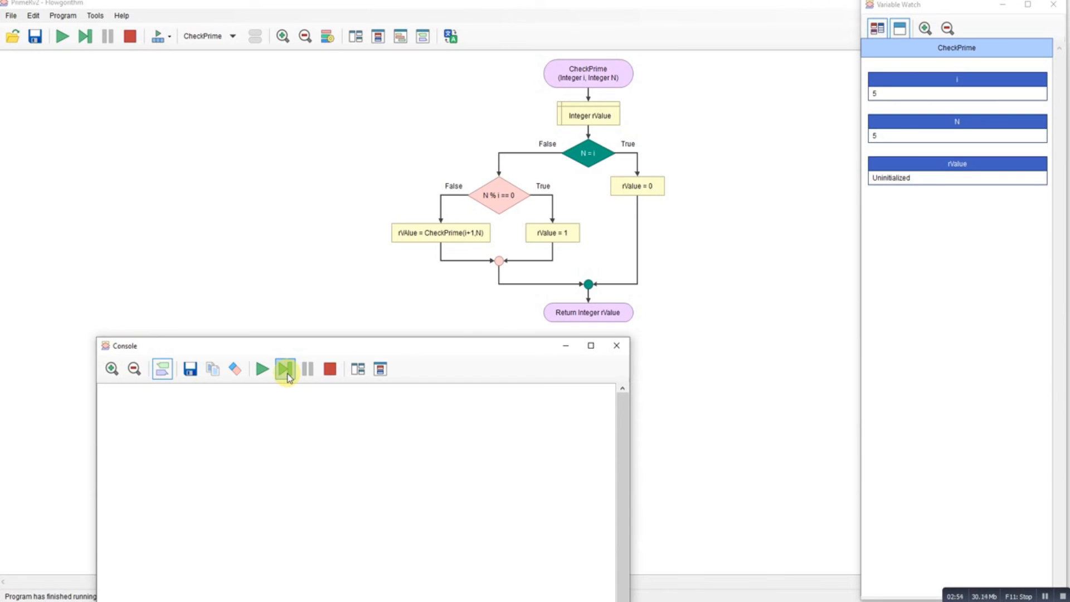
click(285, 369)
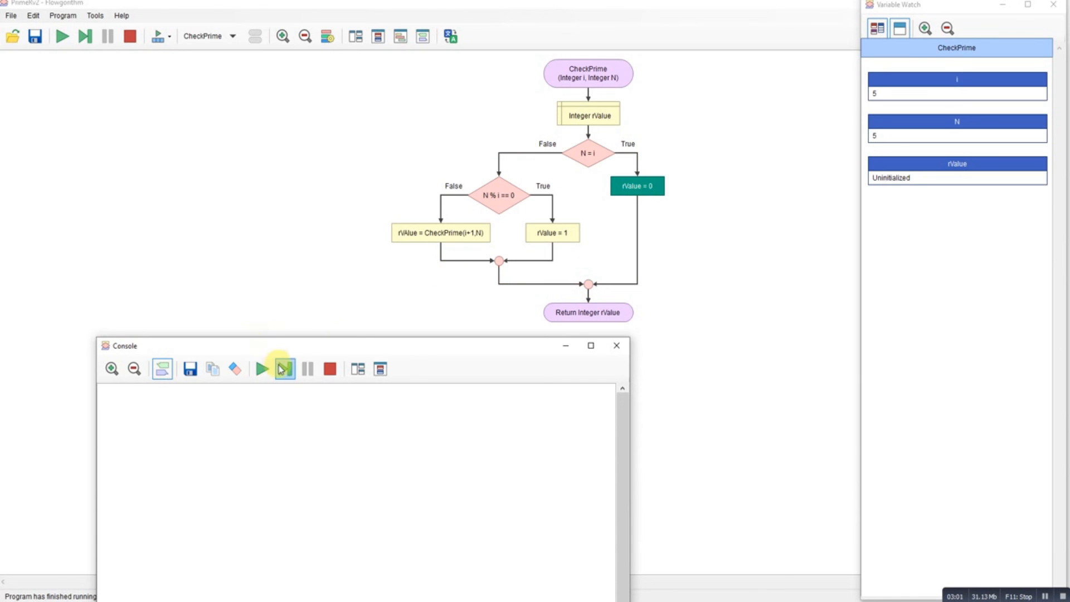
click(283, 368)
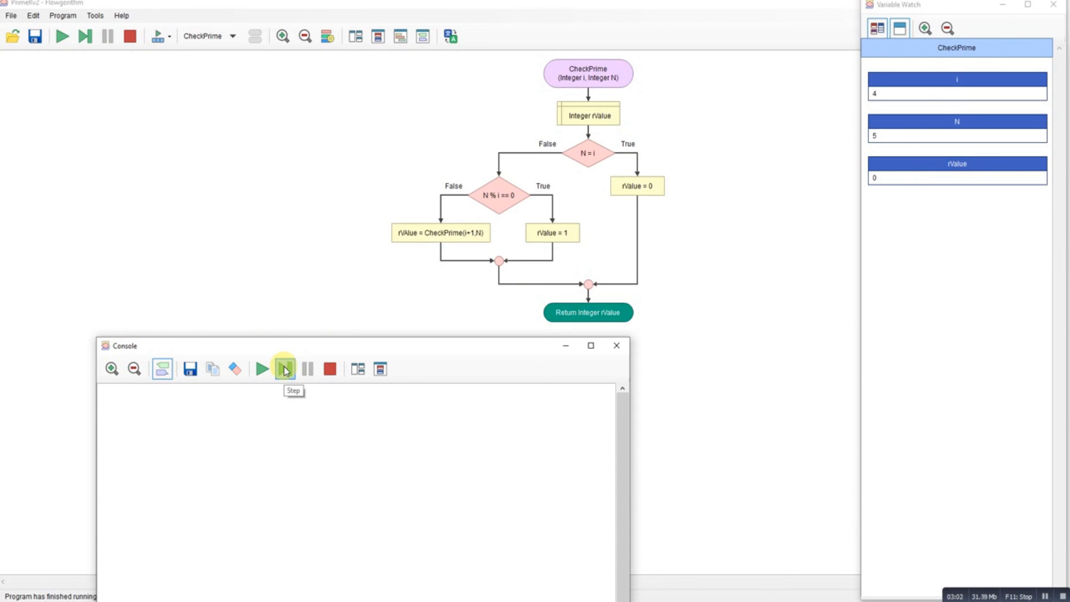
click(285, 368)
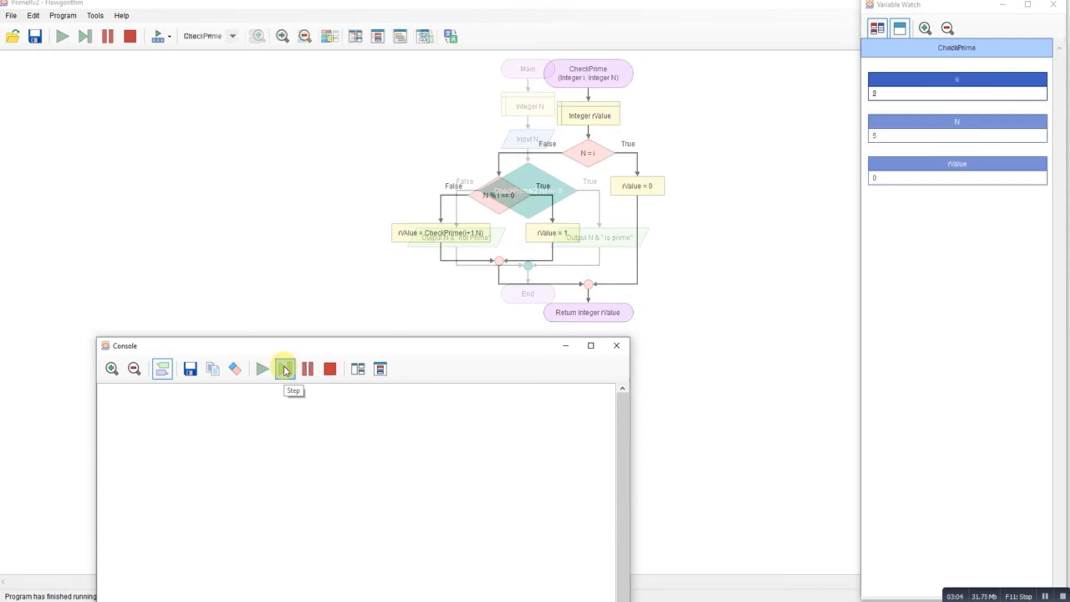
click(284, 369)
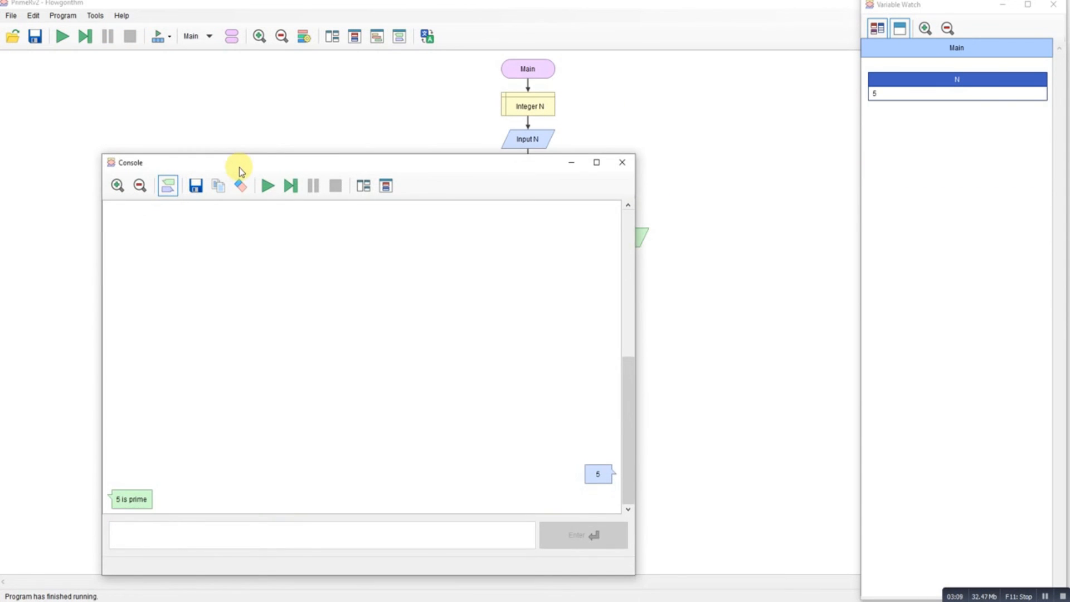
- Close the console and display the CheckPrime flowchart instead of Main
click(621, 162)
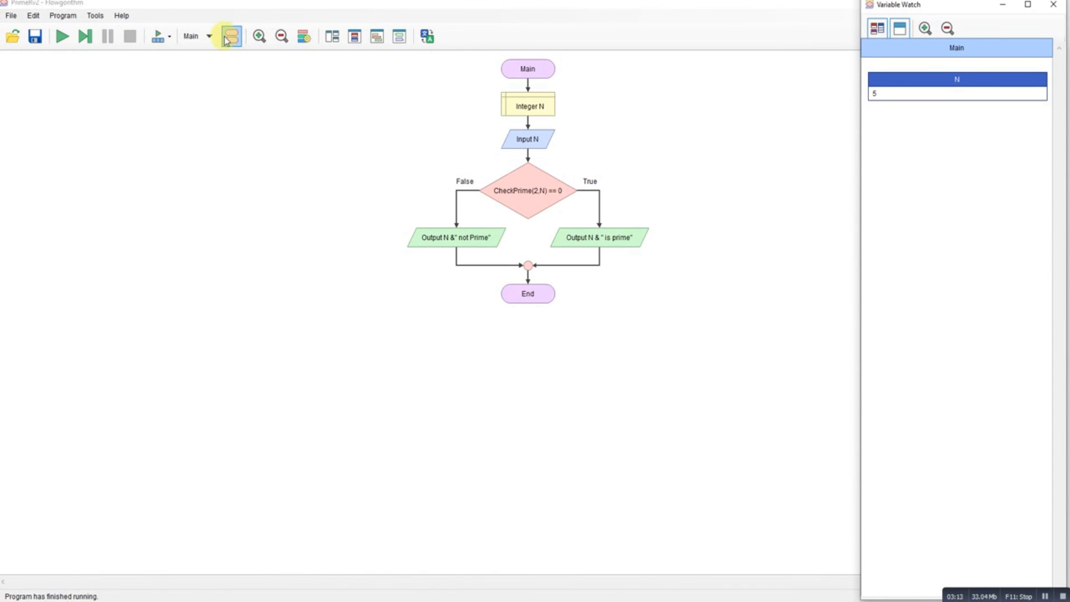
click(208, 36)
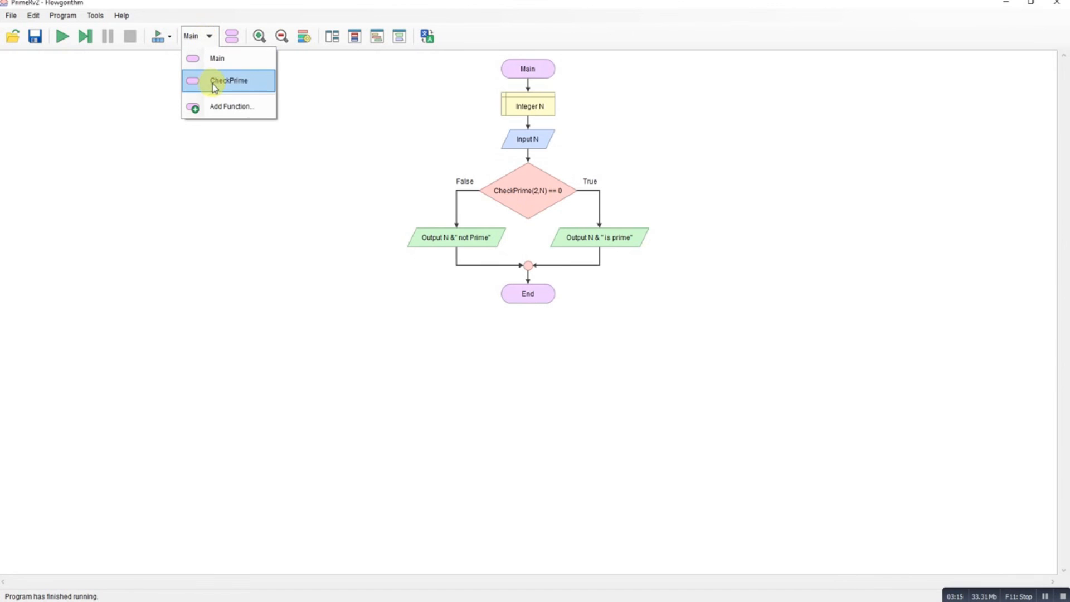
click(228, 81)
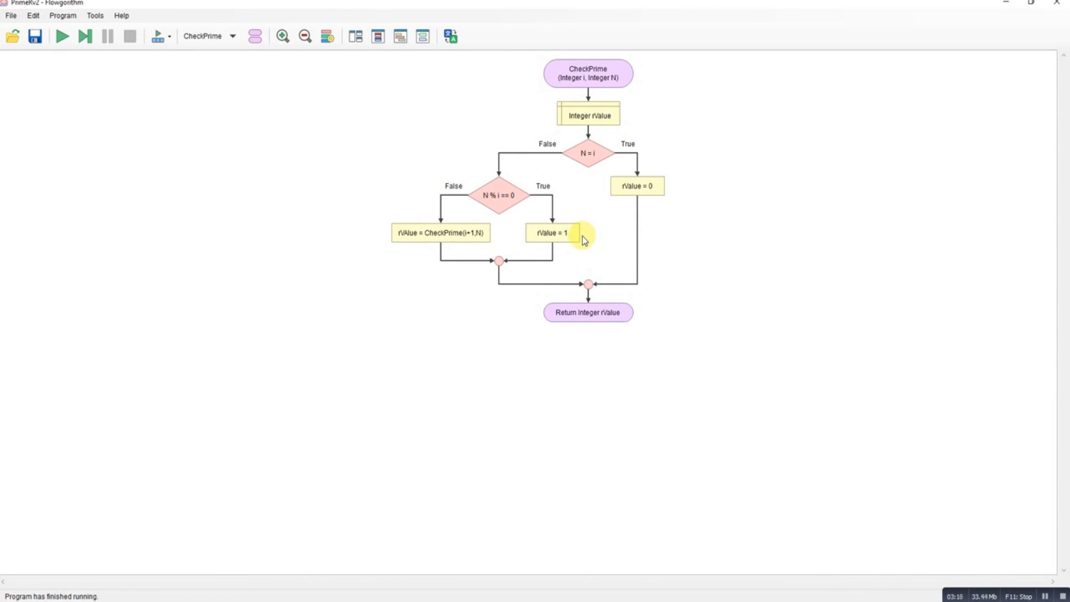